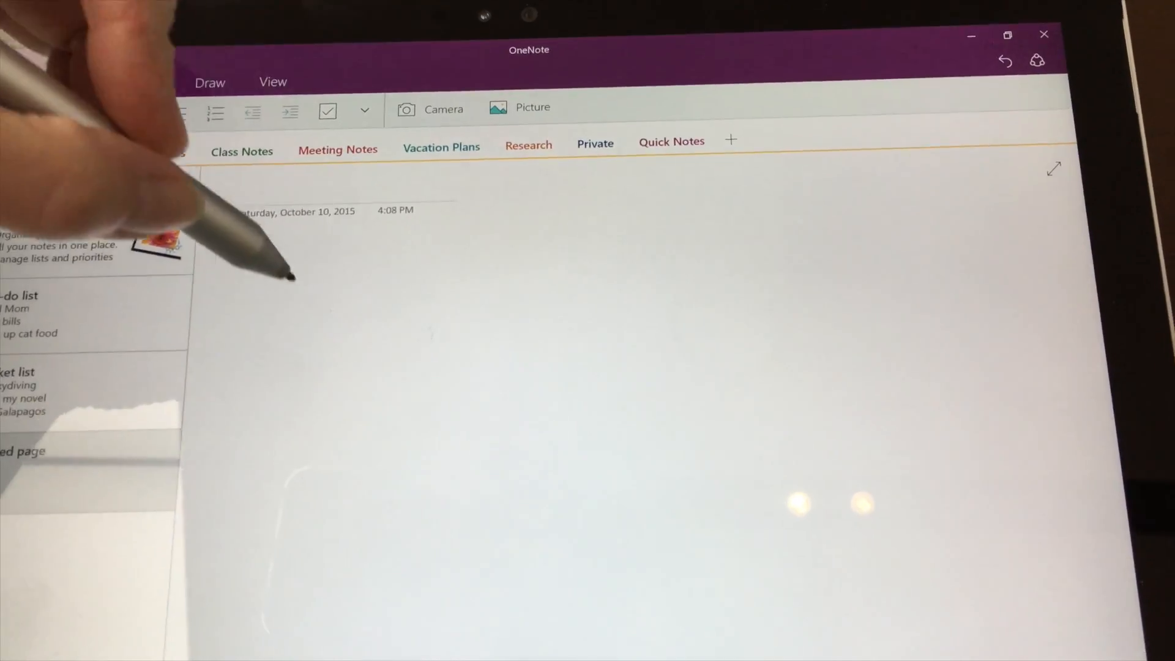
- Handwrite 'hello' in ink with two wavy pressure-varied strokes beneath it
drag(345, 401, 517, 374)
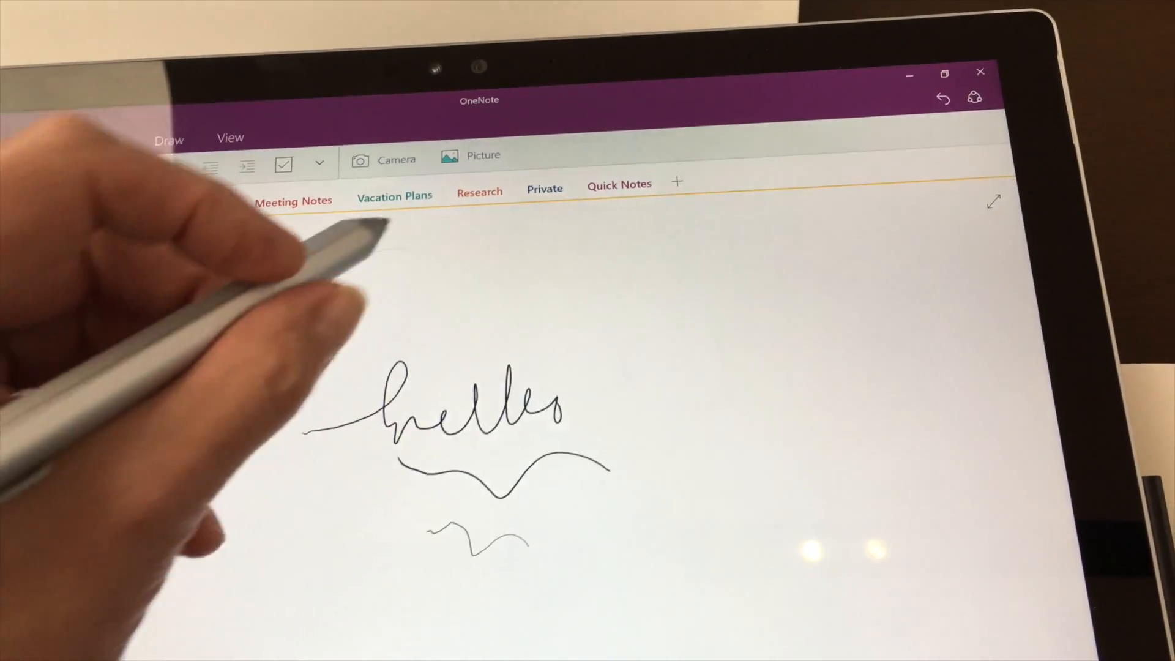
click(46, 146)
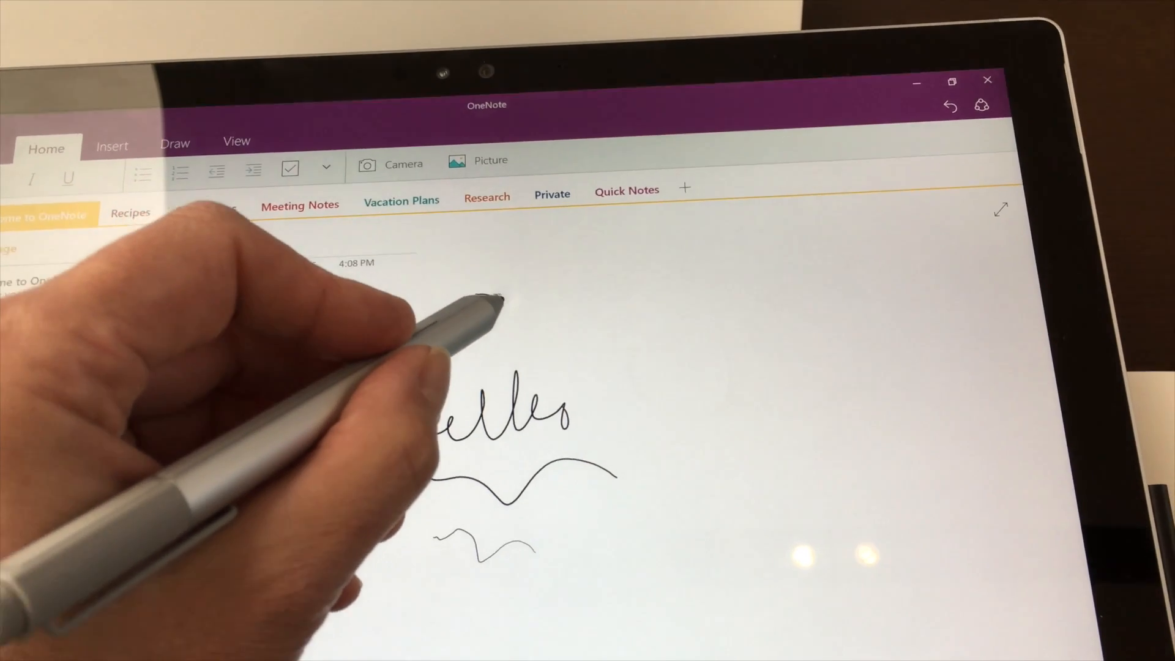